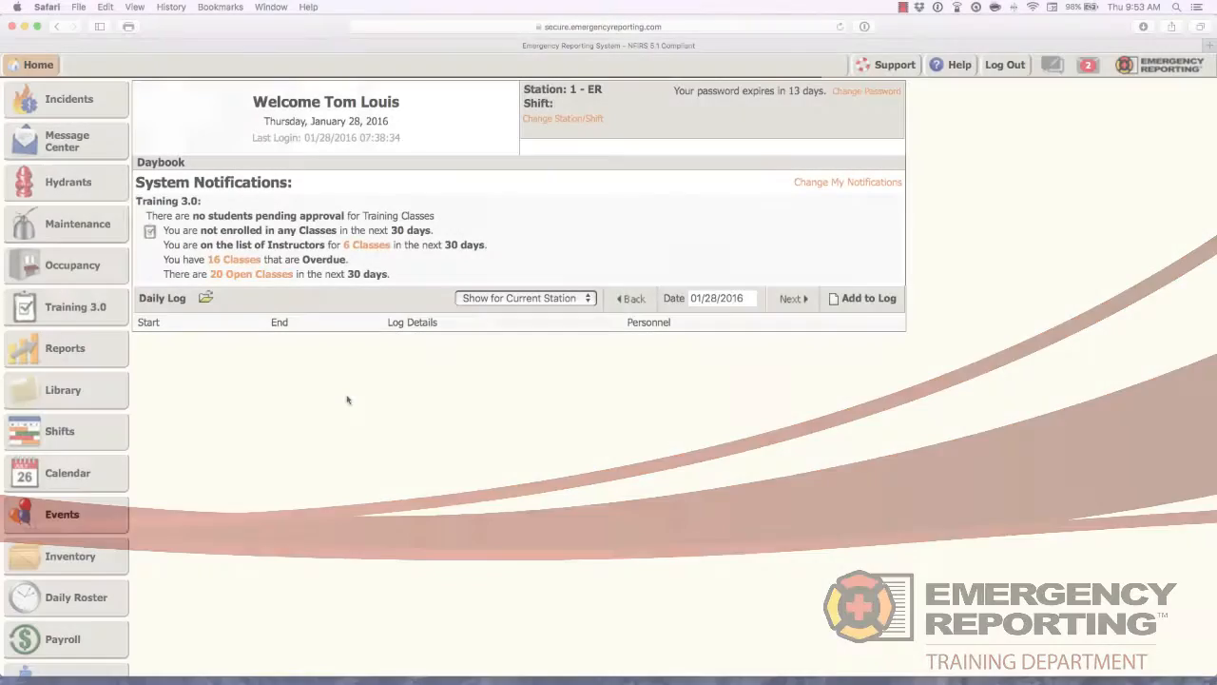
Go to the Administration page from the left sidebar
scroll("down", 3)
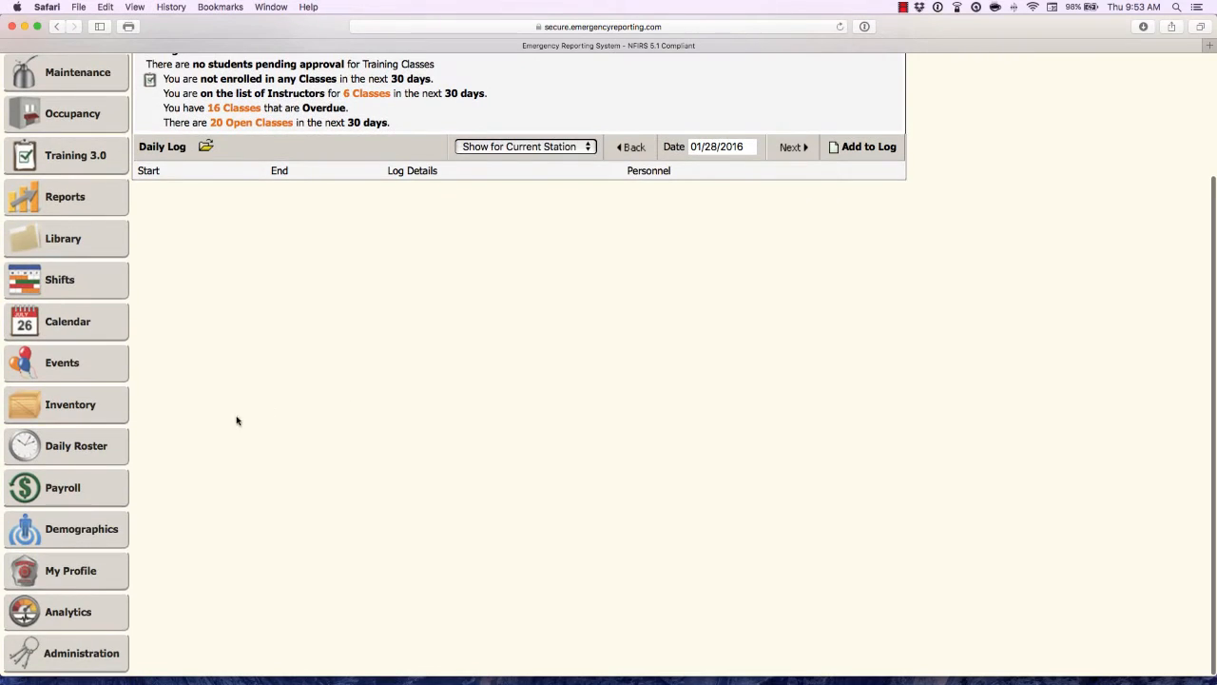
left_click(80, 654)
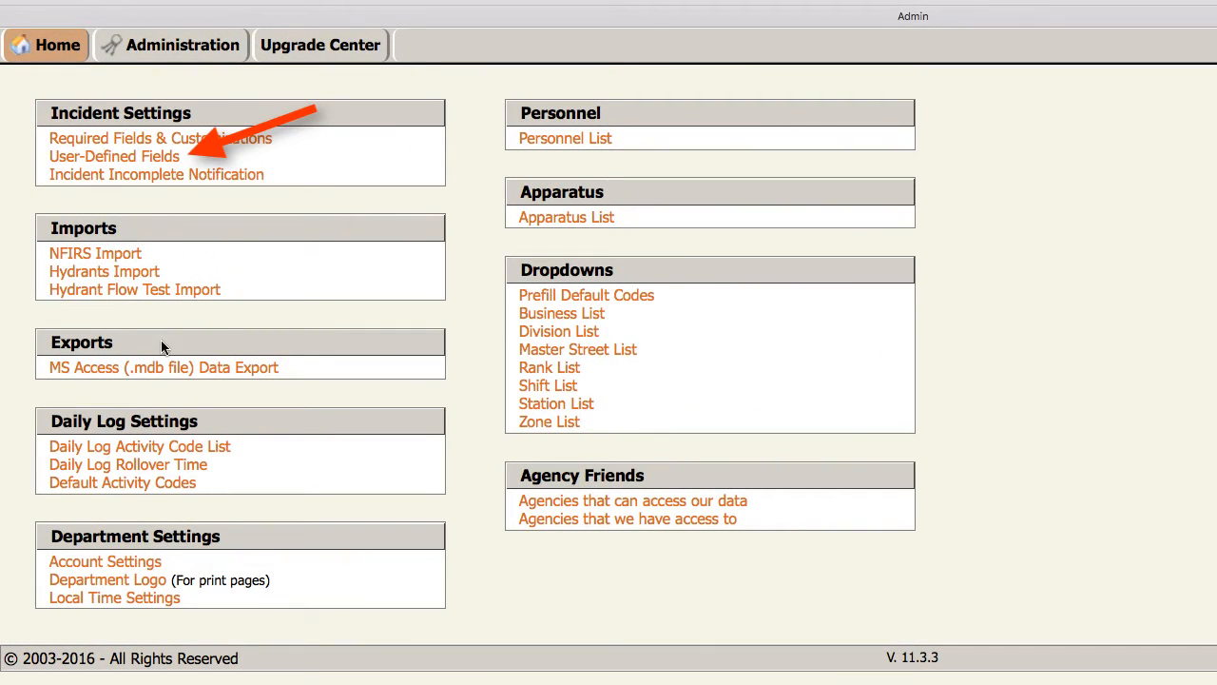
mouse_move(171, 162)
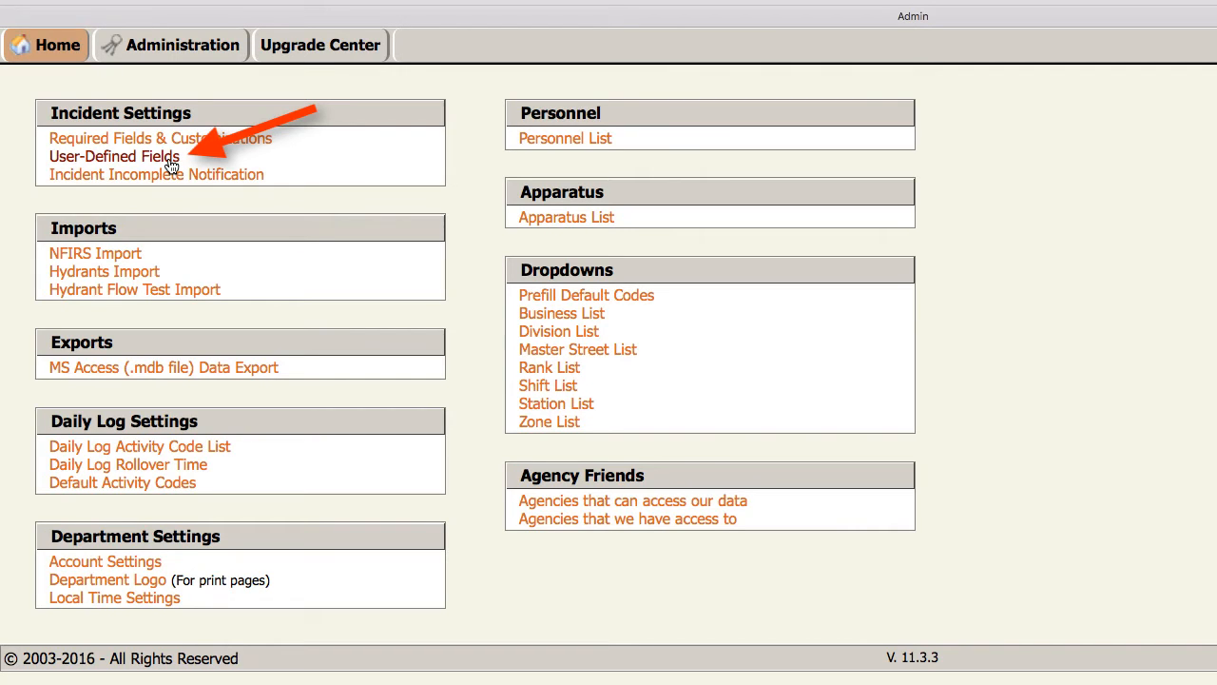
Open the User-Defined Fields list under Incident Settings
left_click(112, 156)
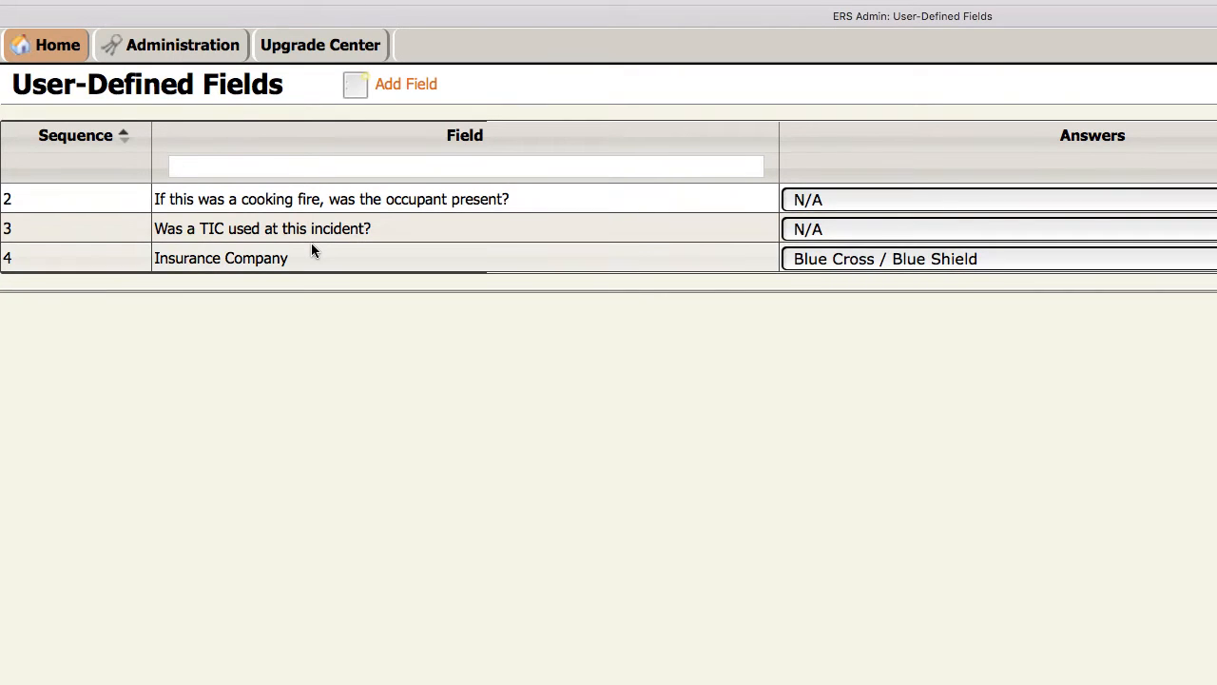
mouse_move(314, 249)
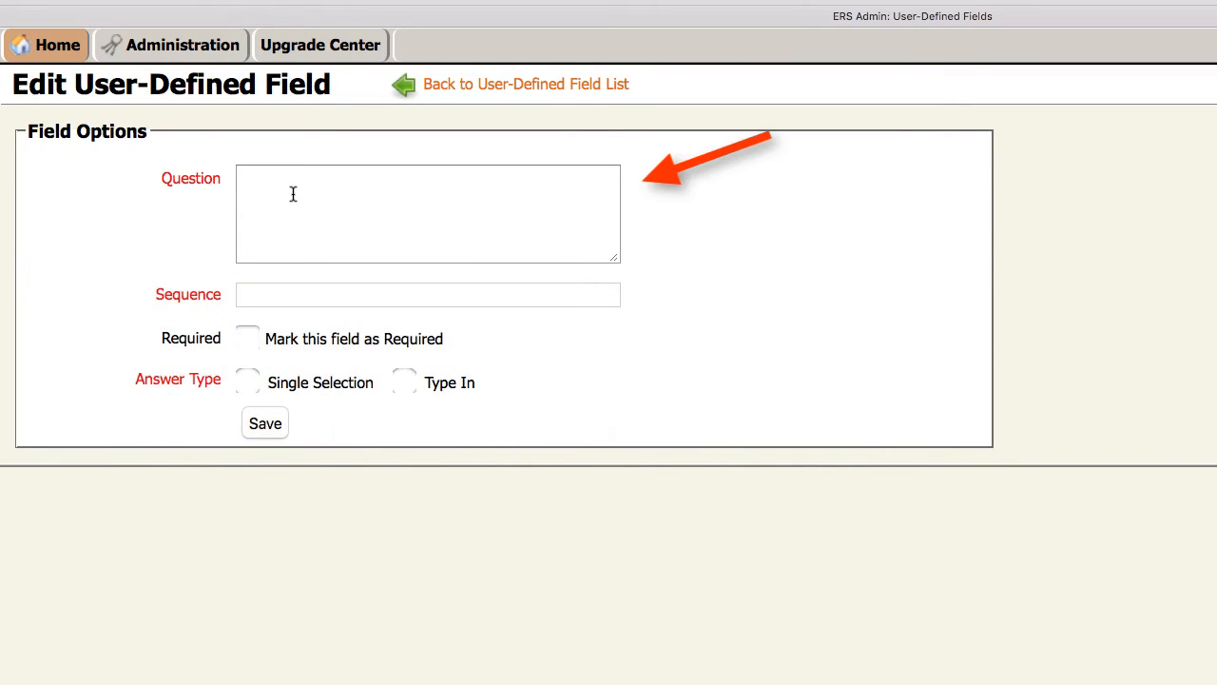
Enter question 'Did ERFD personnel ride in on the ambulance?', sequence 1, required, Single Selection type
left_click(426, 213)
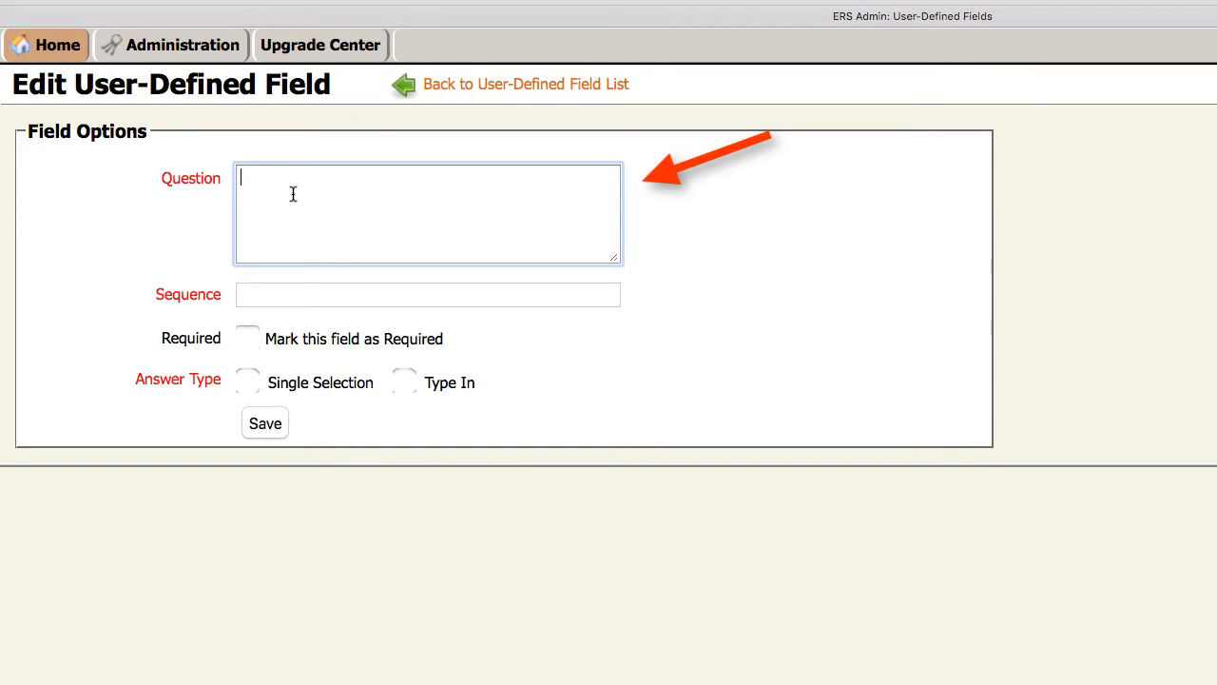
type("Did ERFD personnel ride in on the ambulance?")
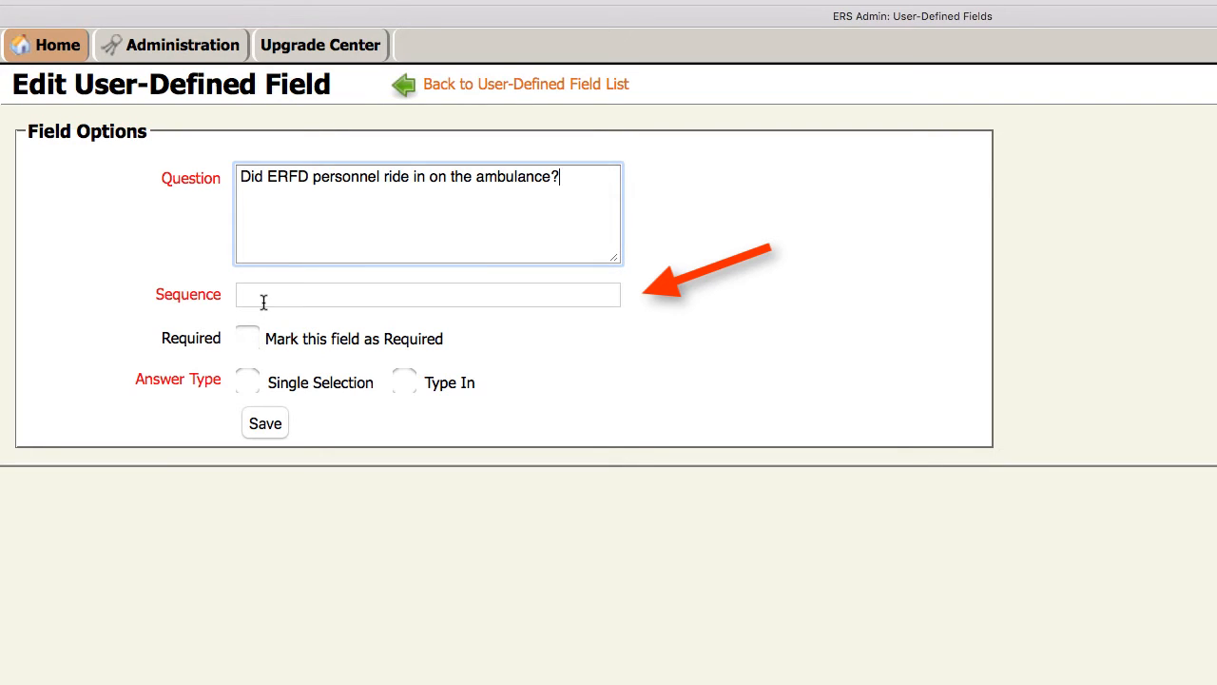
left_click(264, 303)
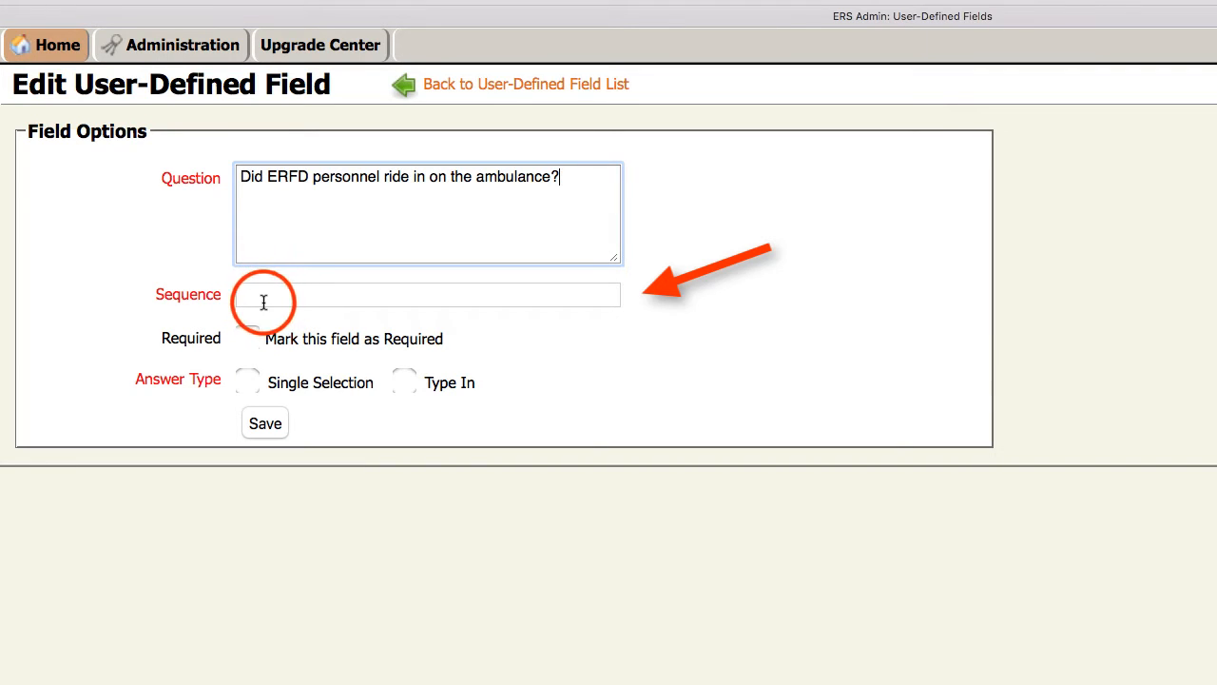
type("1")
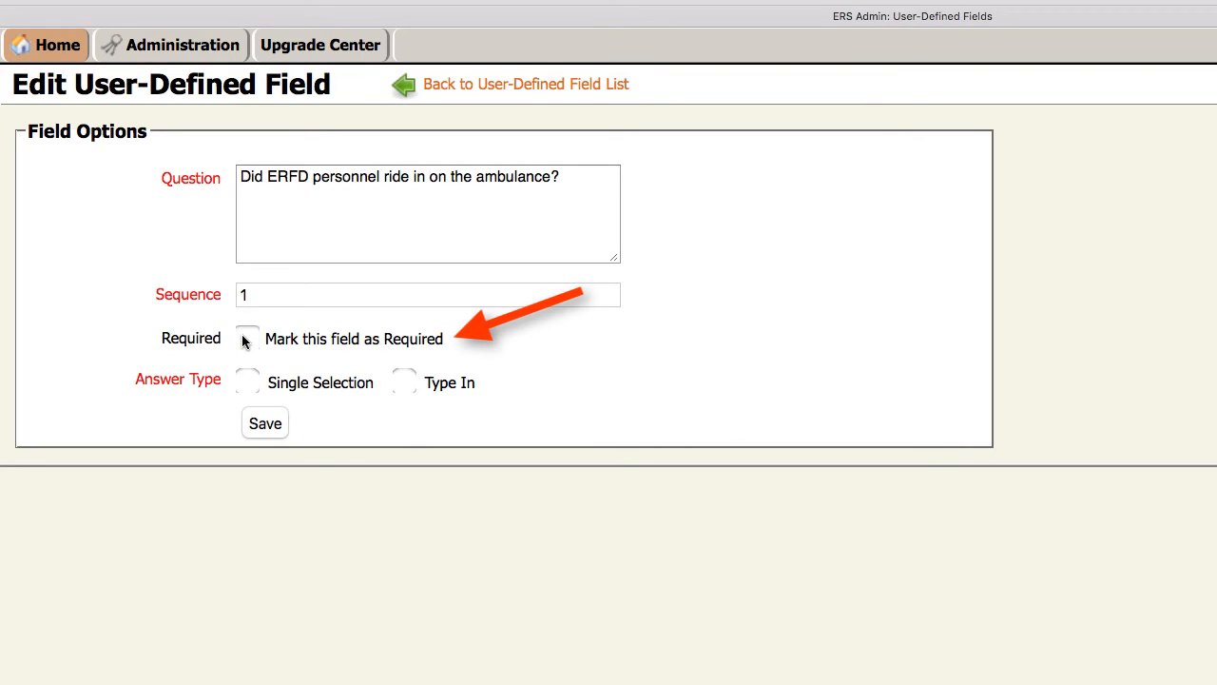
left_click(247, 339)
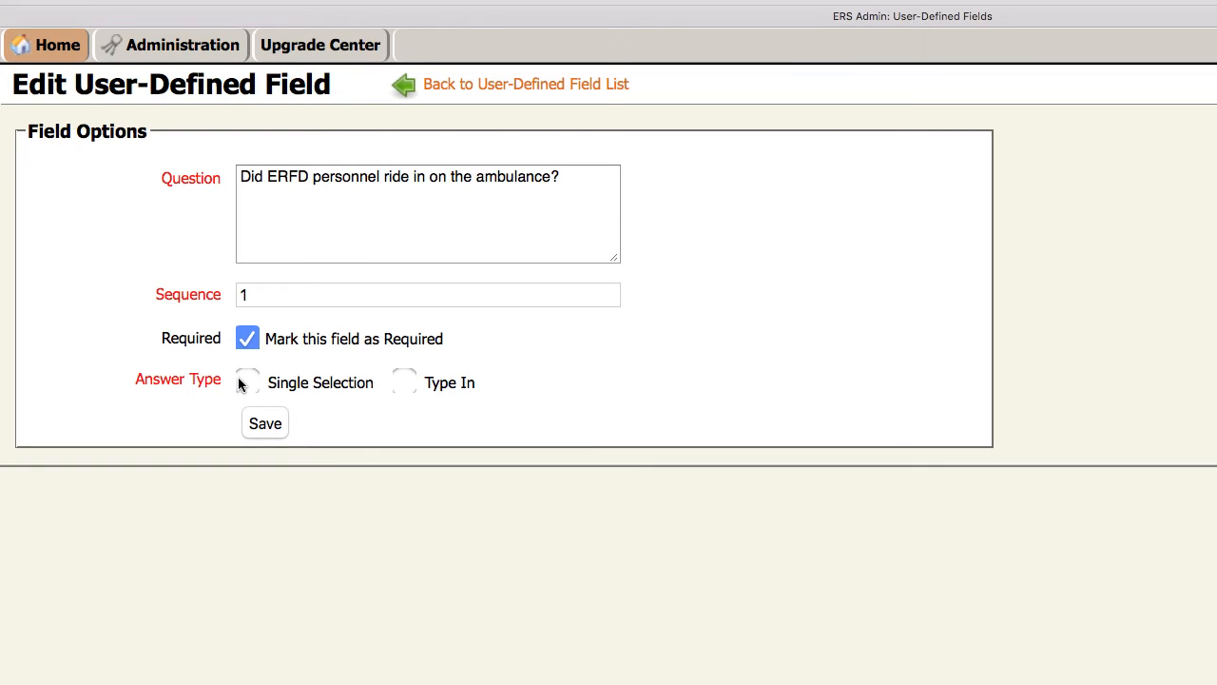
left_click(248, 382)
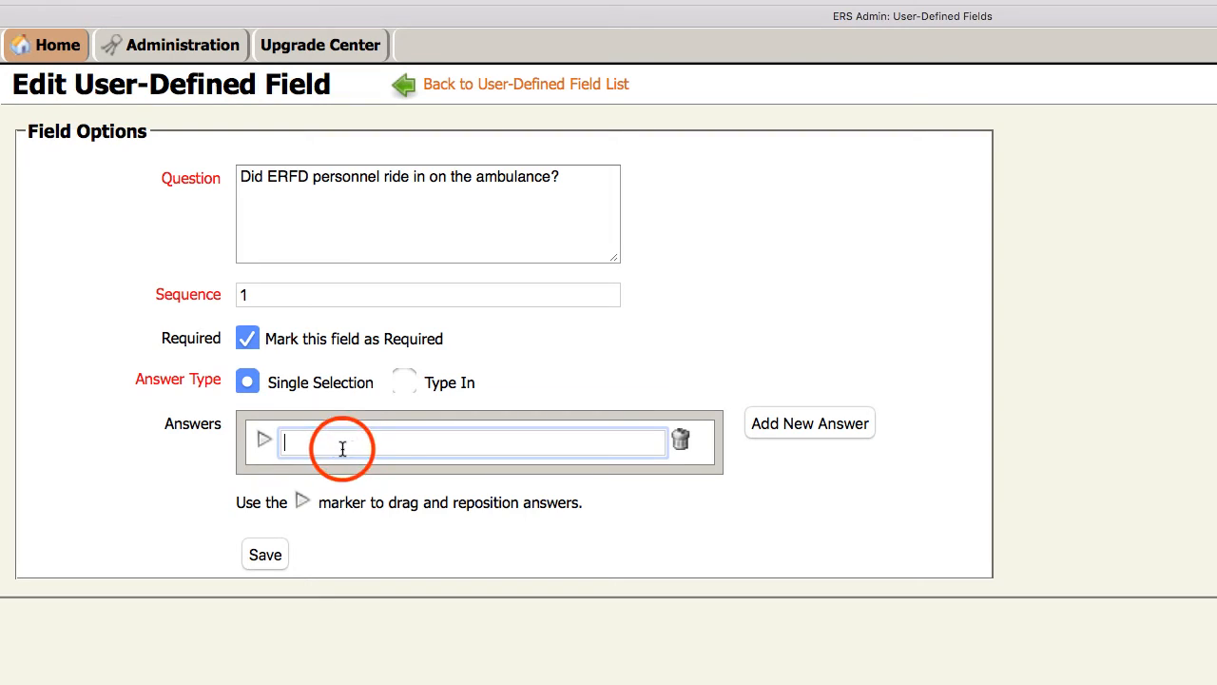
Add the answer choices N/A, No and Yes to the field
left_click(342, 449)
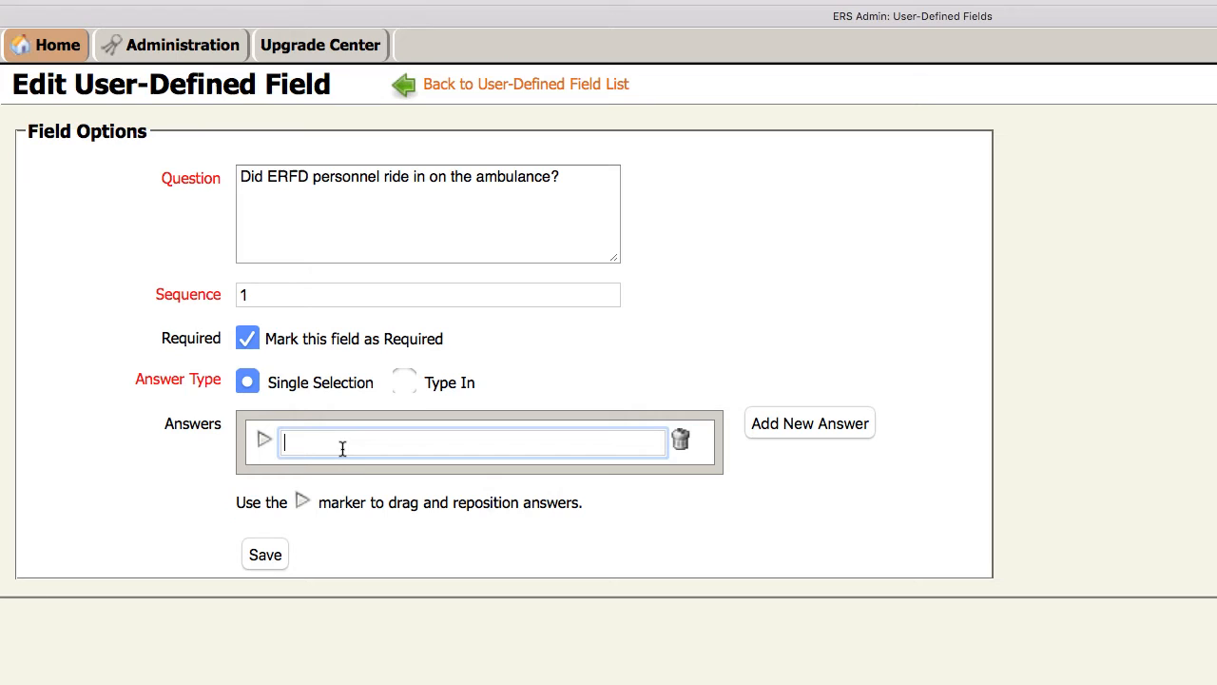
type("N")
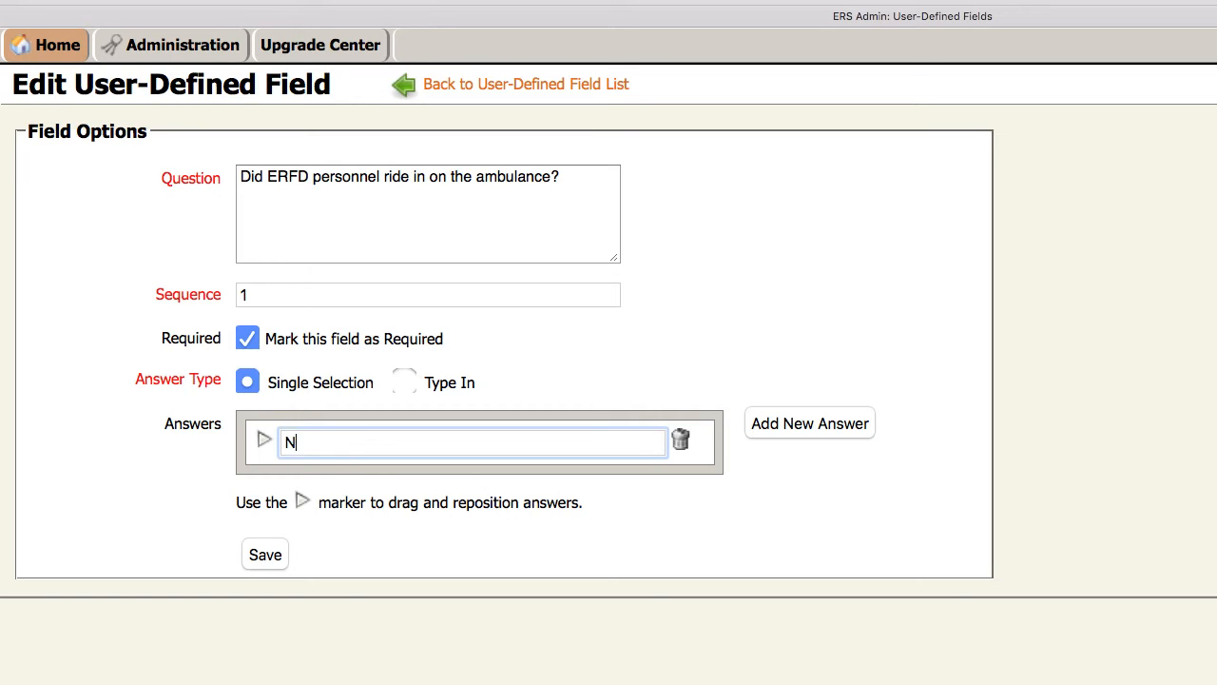
left_click(811, 423)
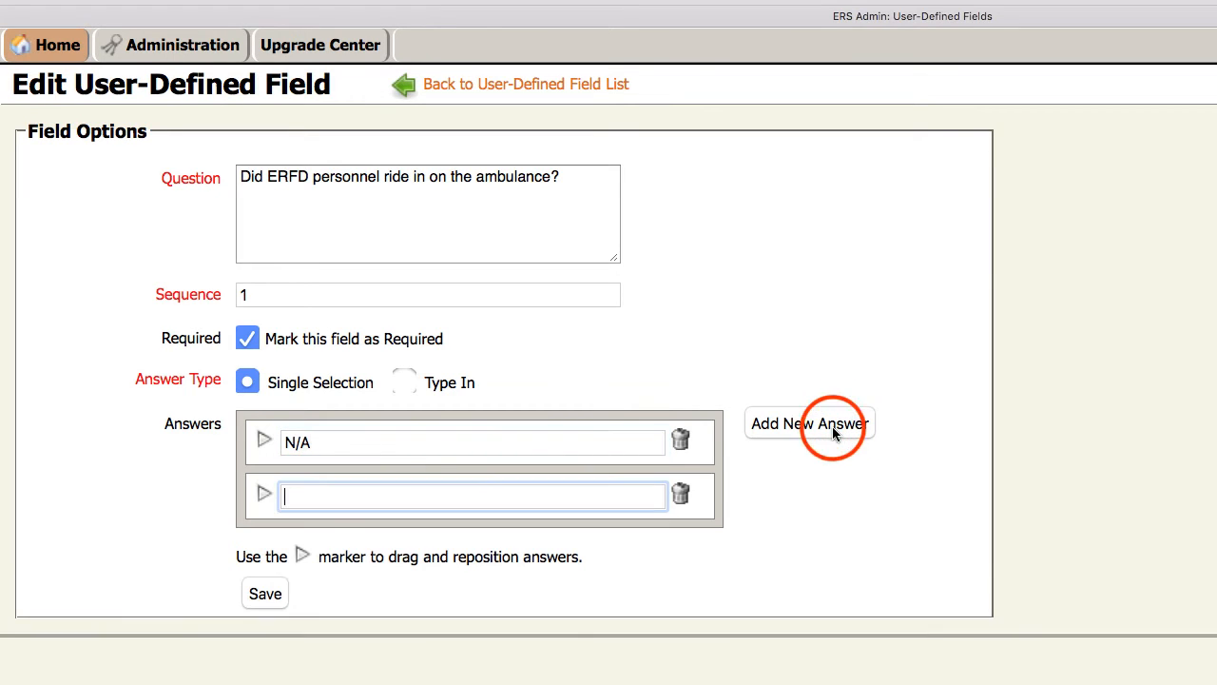
type("No")
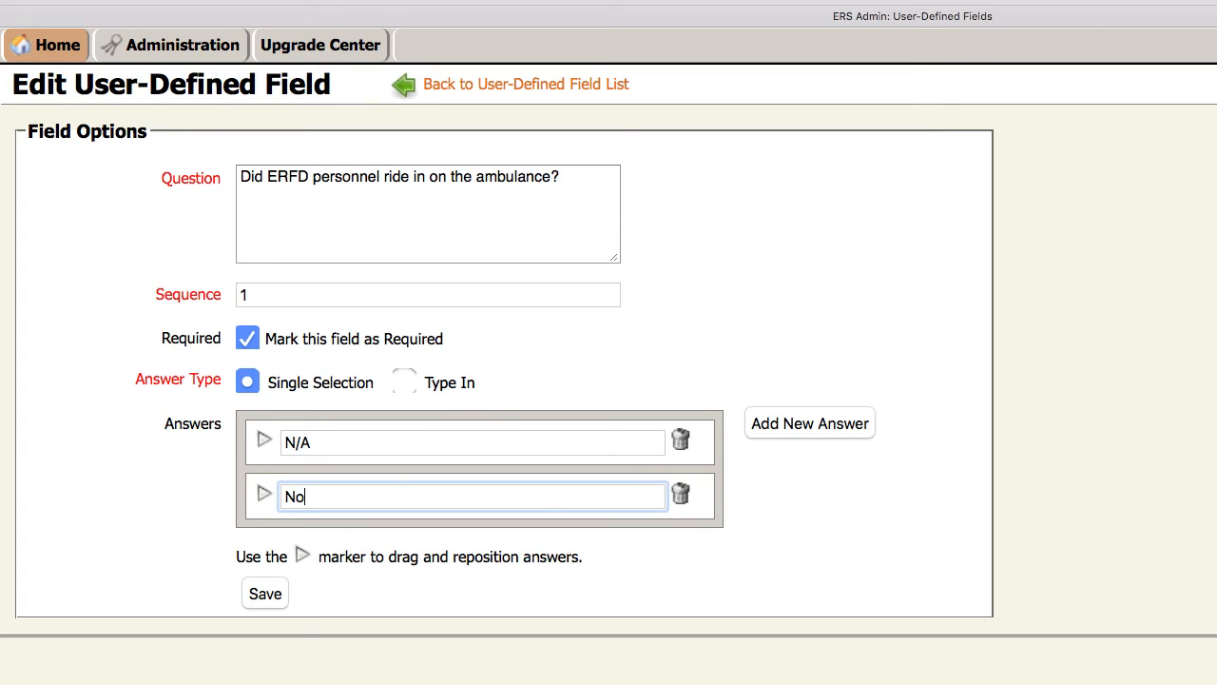
left_click(811, 422)
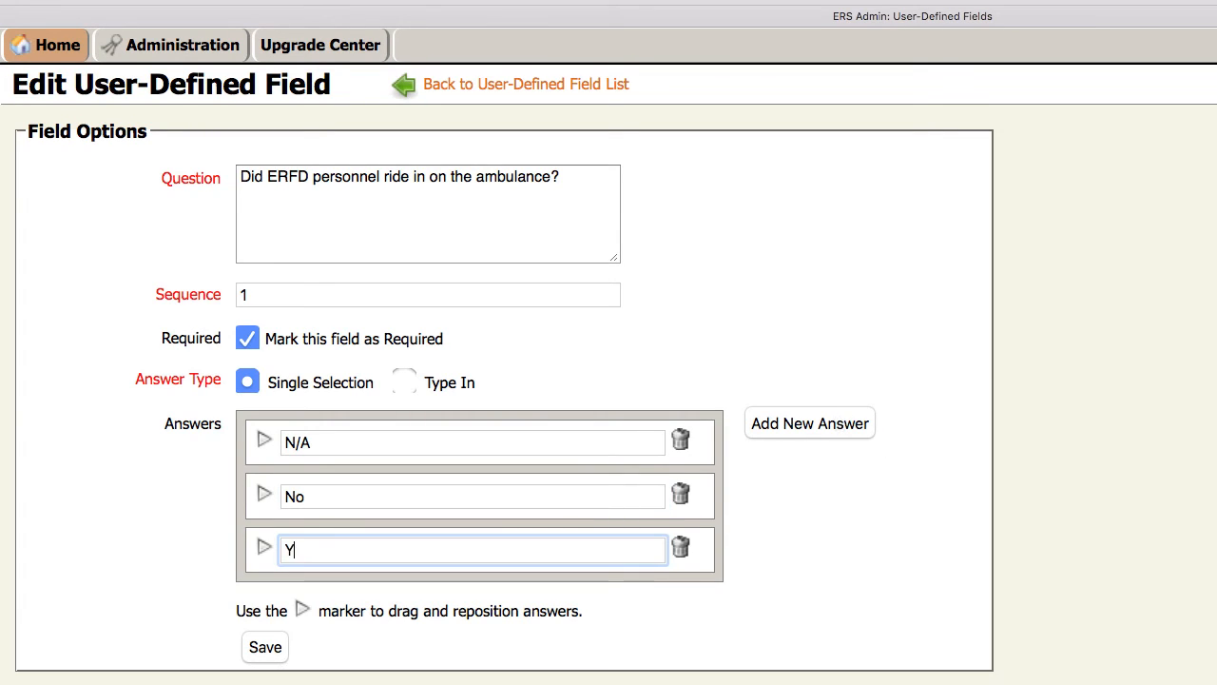
type("es")
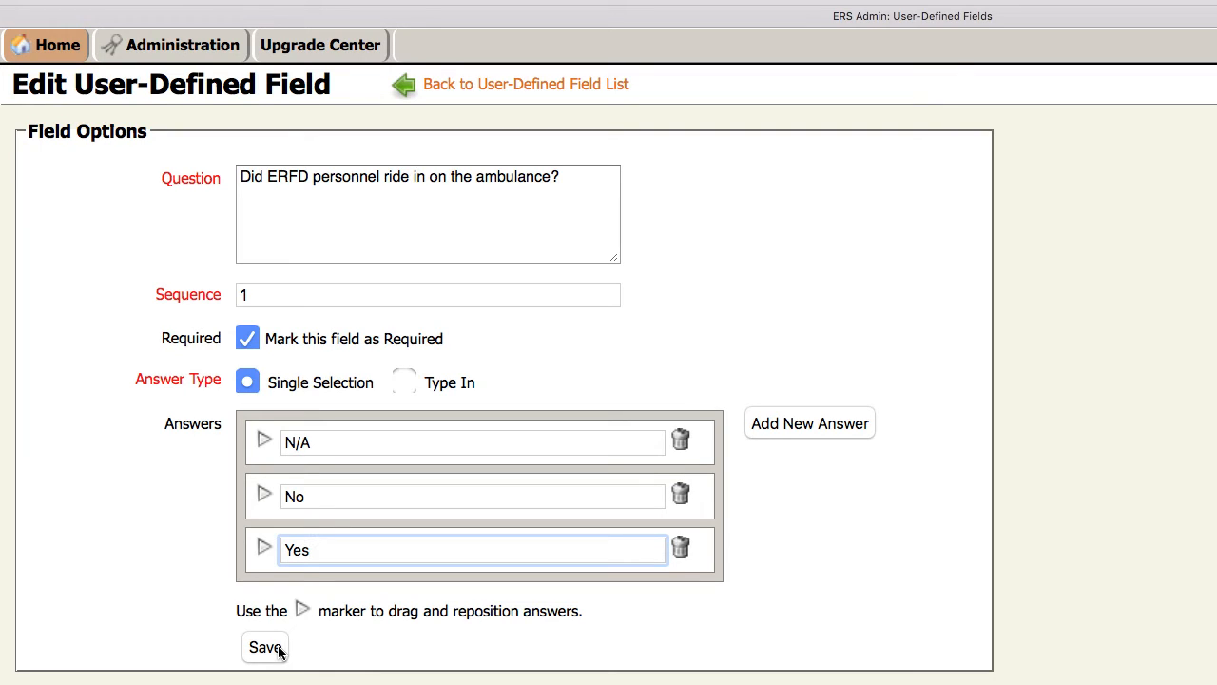
Save the new custom field and return to the User-Defined Field List
left_click(266, 647)
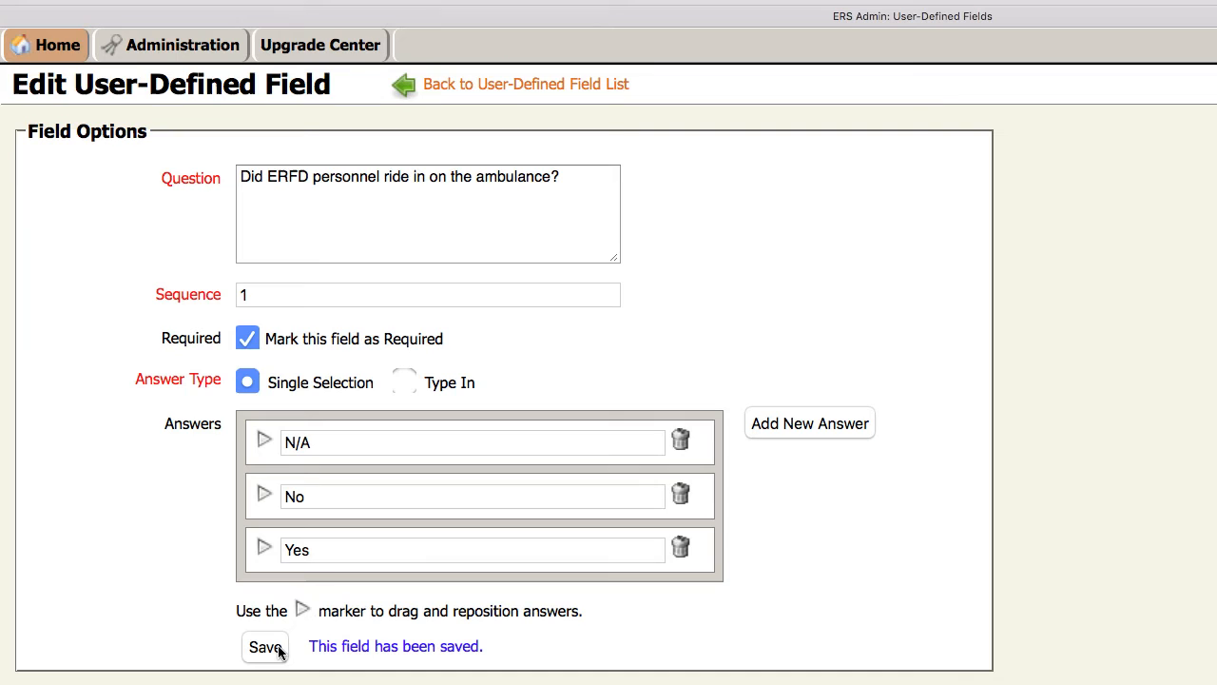
mouse_move(498, 110)
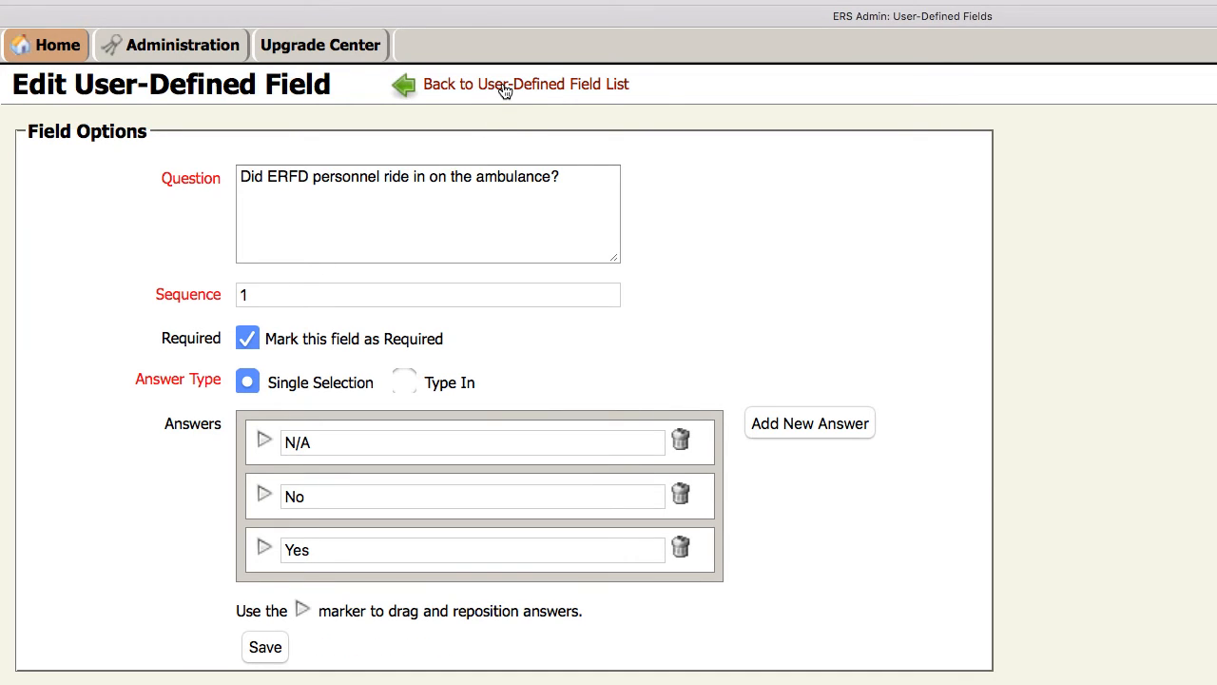
left_click(521, 84)
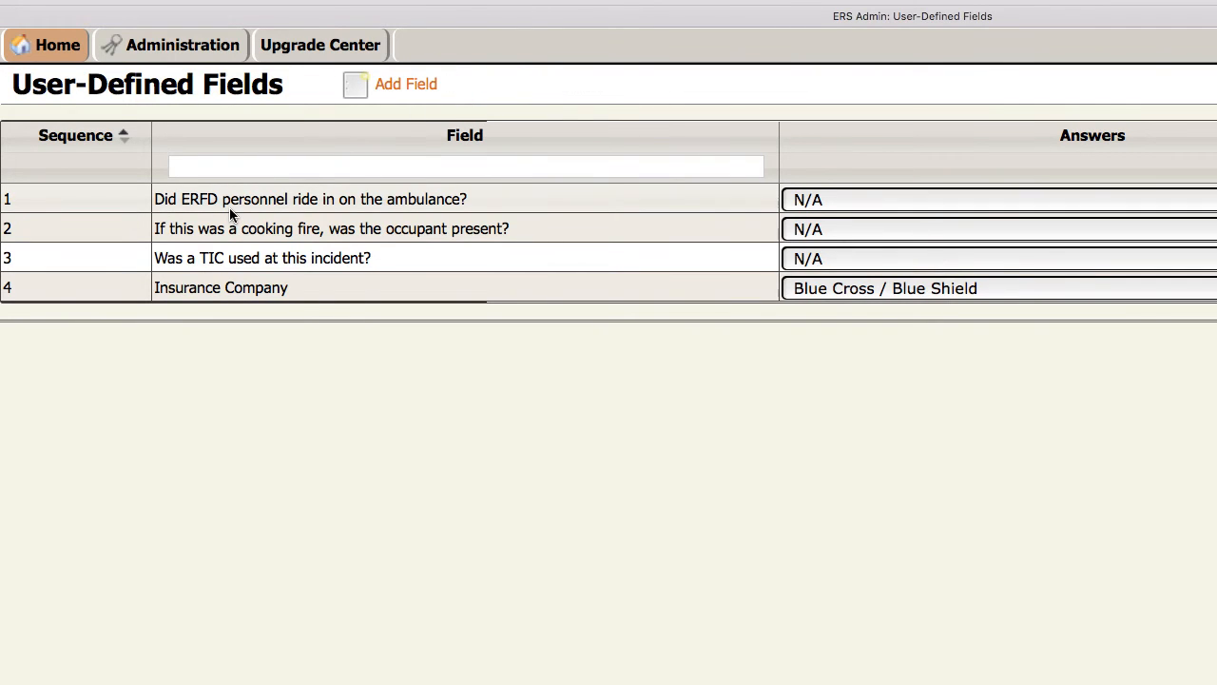
mouse_move(253, 386)
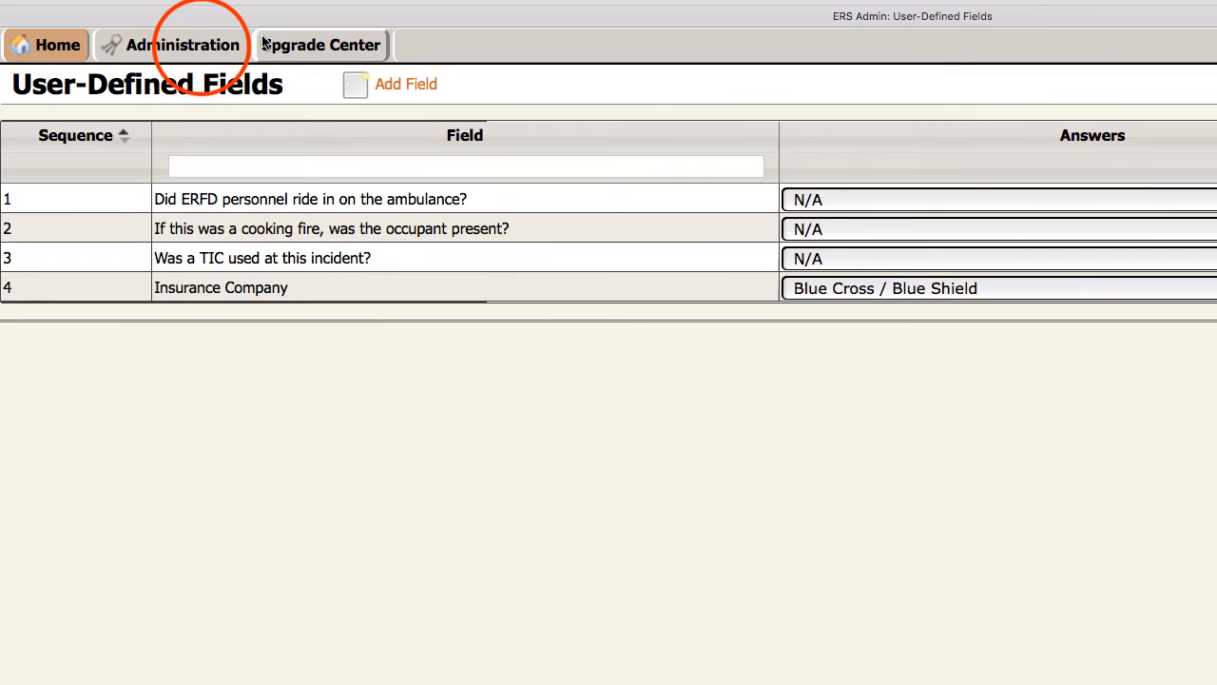
Return to the Administration settings overview
left_click(185, 46)
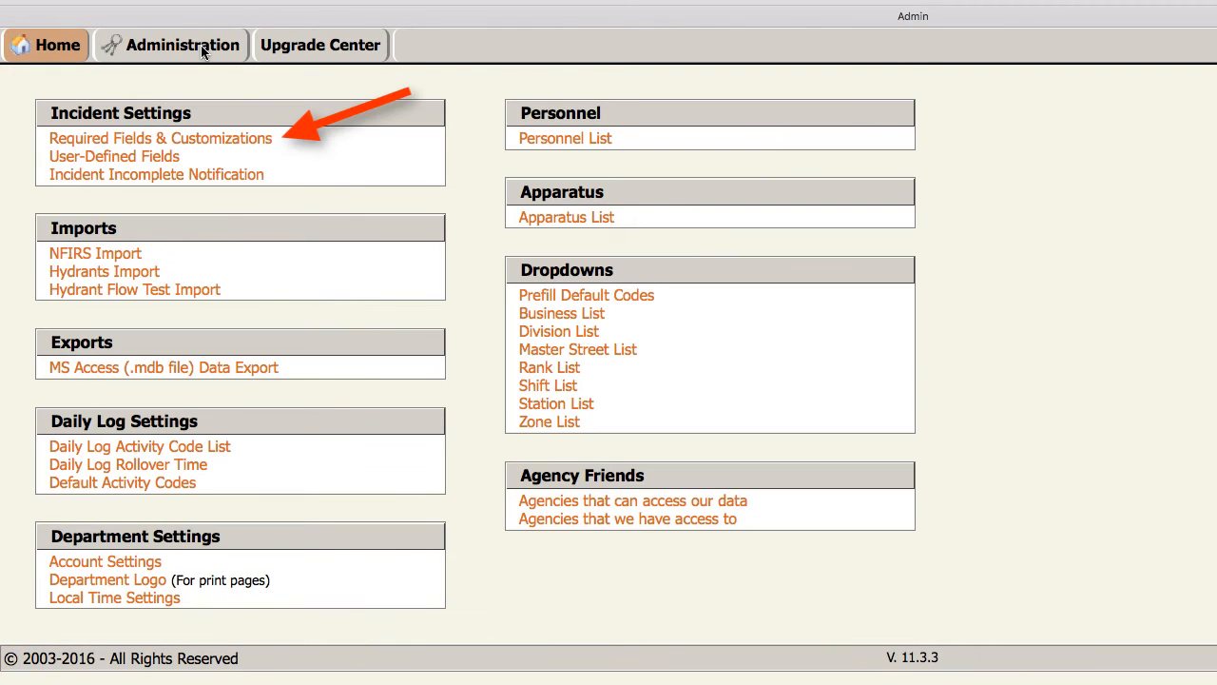
mouse_move(173, 153)
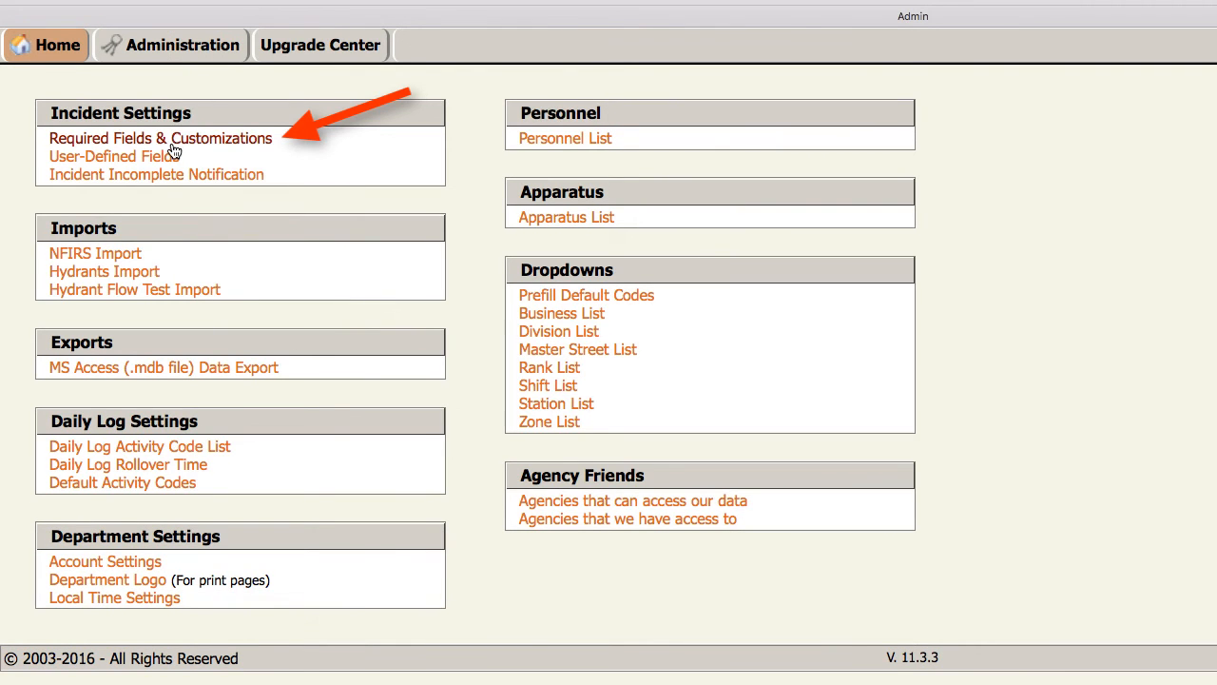
Open Required Fields & Customizations, where Include Custom Fields Page is checked
left_click(160, 137)
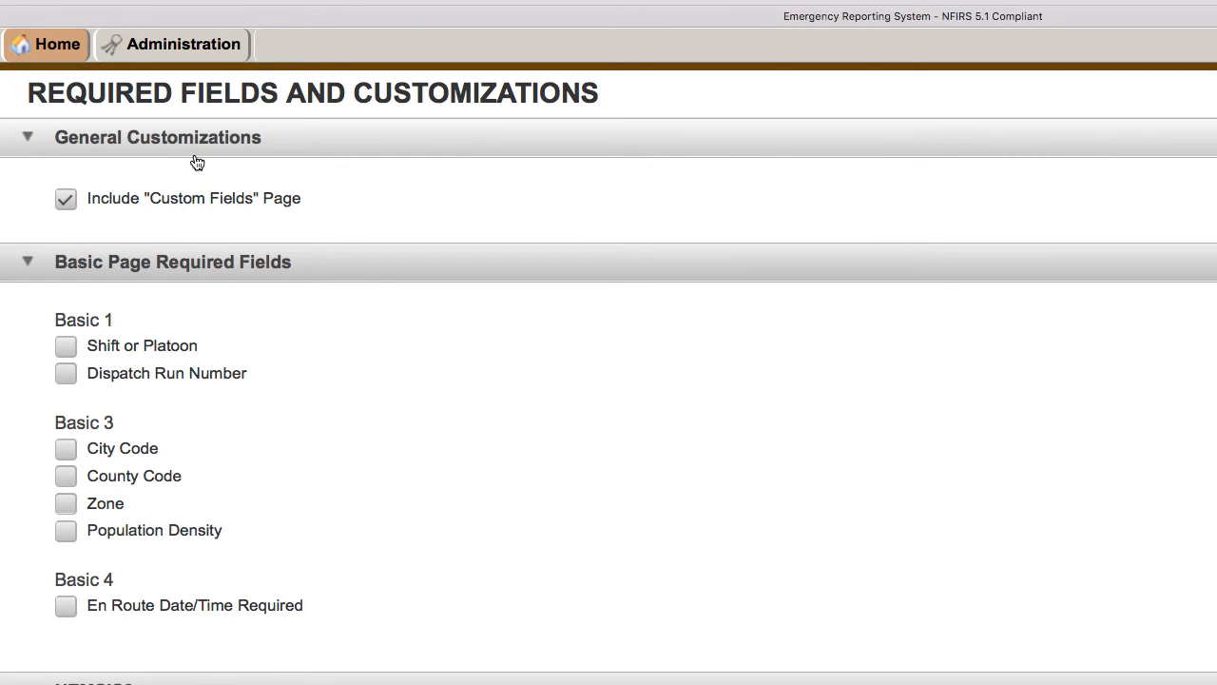
mouse_move(171, 175)
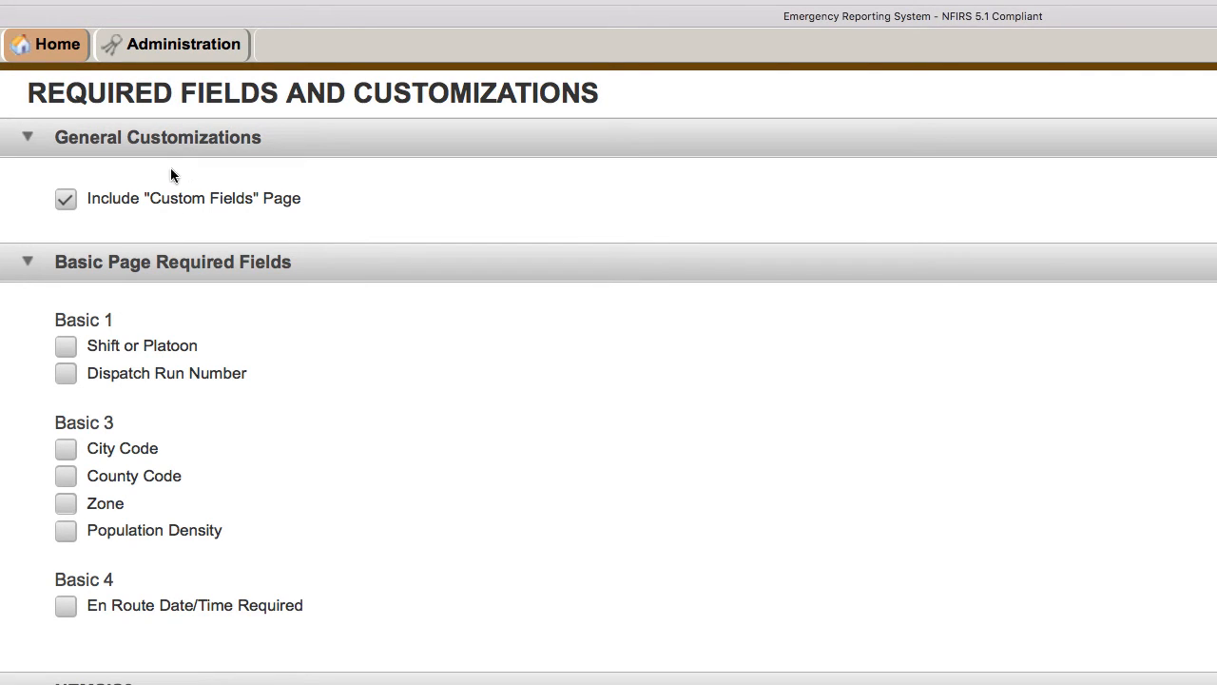
mouse_move(129, 219)
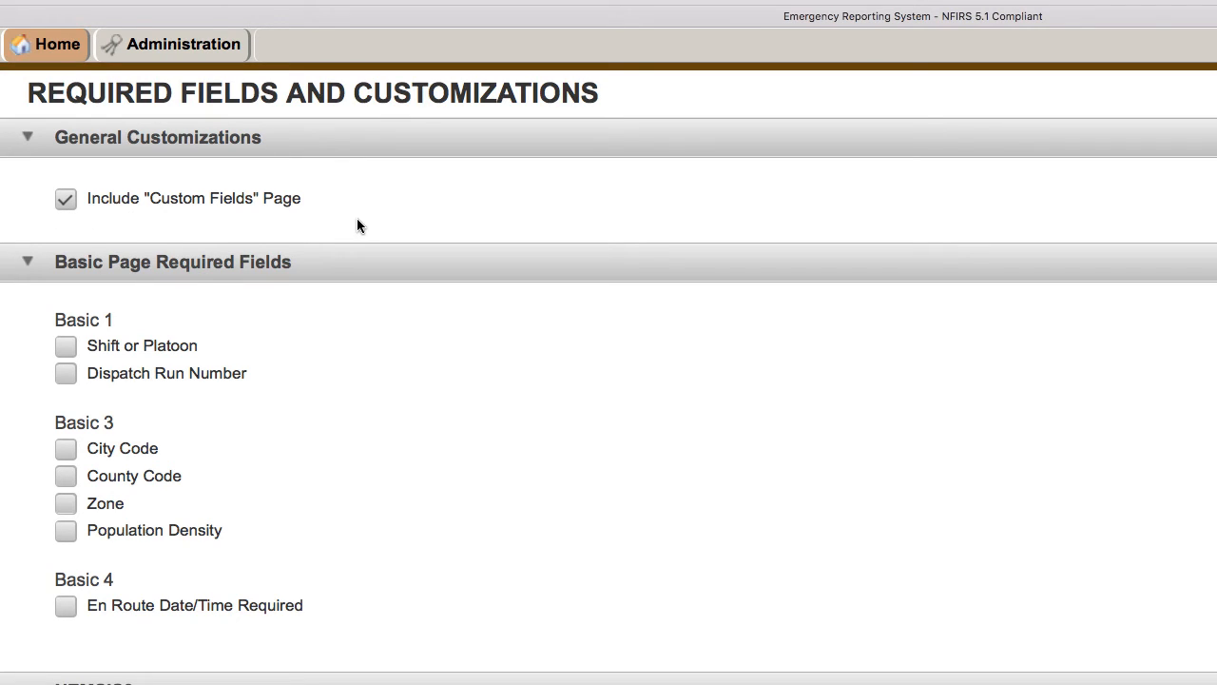
mouse_move(118, 38)
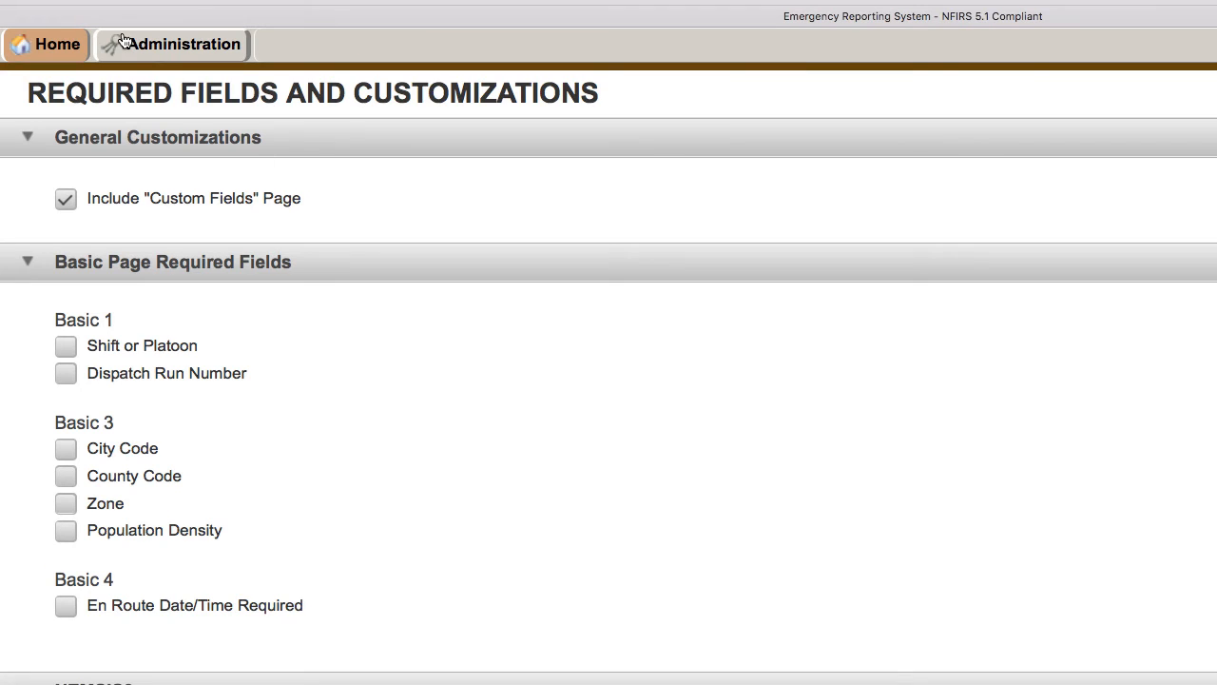
Open incident 2016-99999's Custom page and answer the ambulance question N/A
left_click(57, 44)
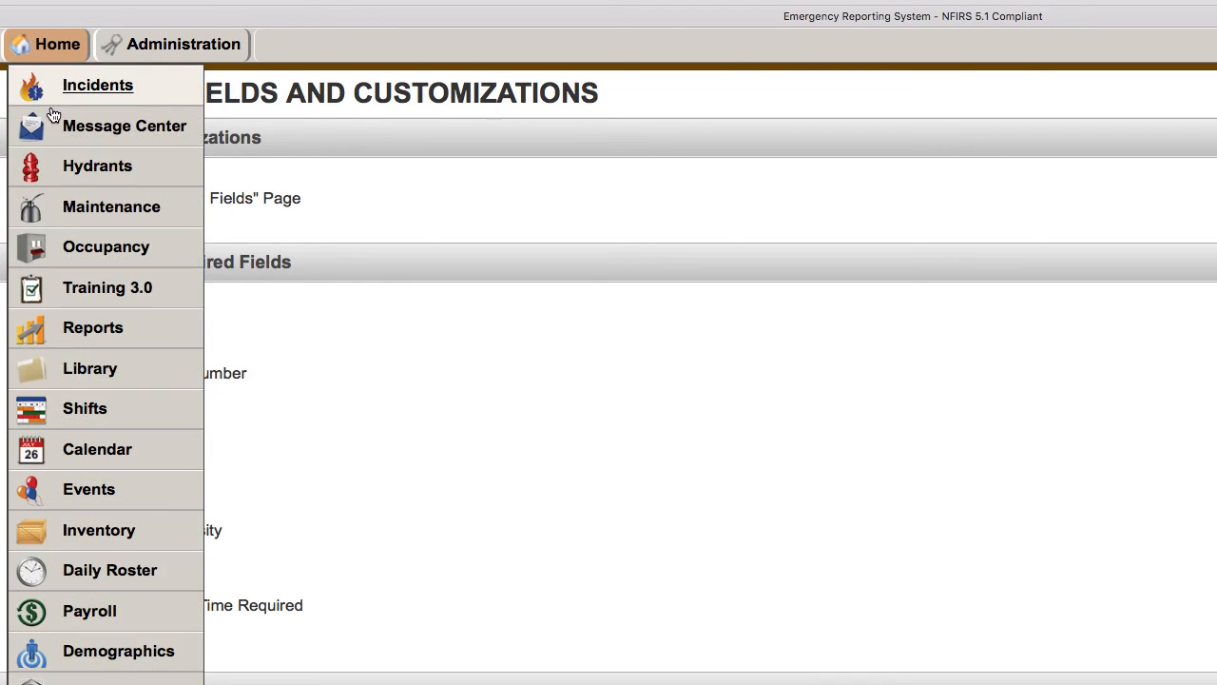
left_click(101, 84)
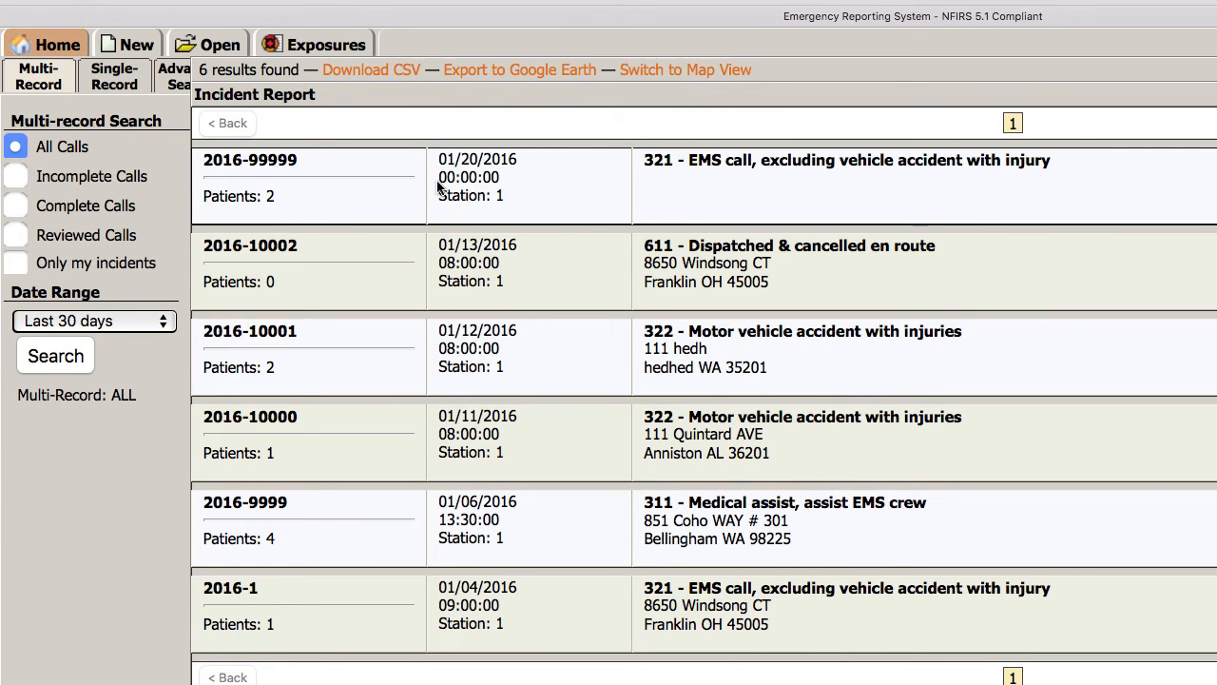
left_click(249, 159)
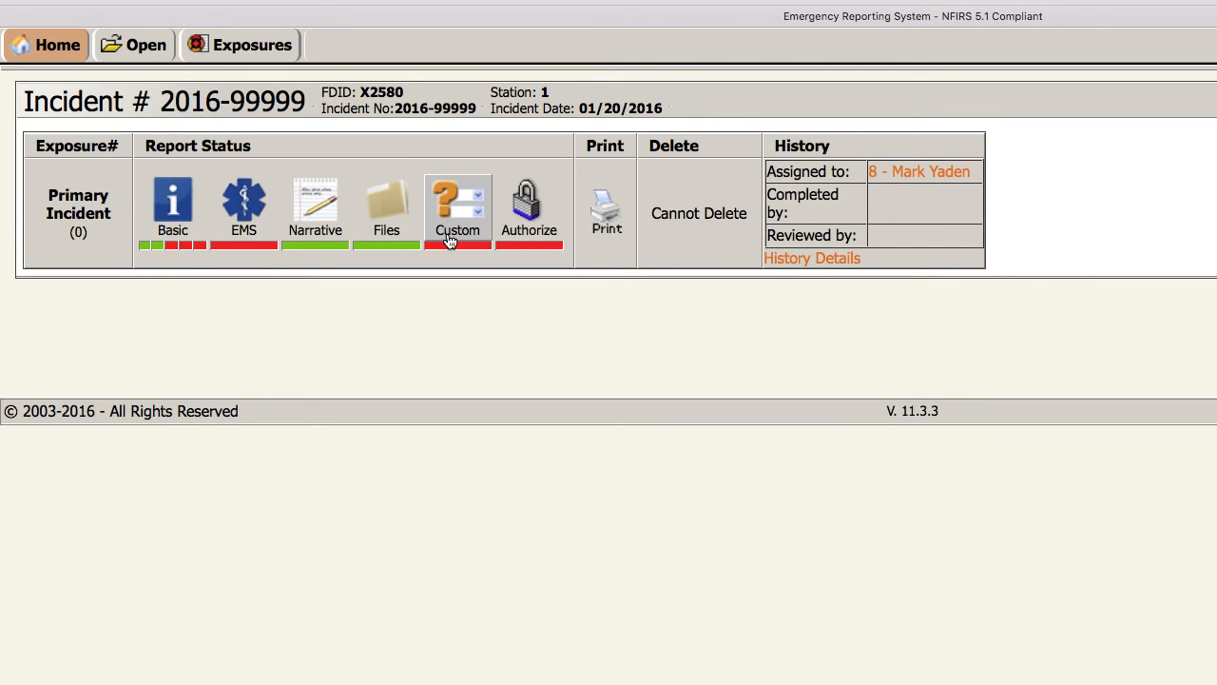
left_click(456, 194)
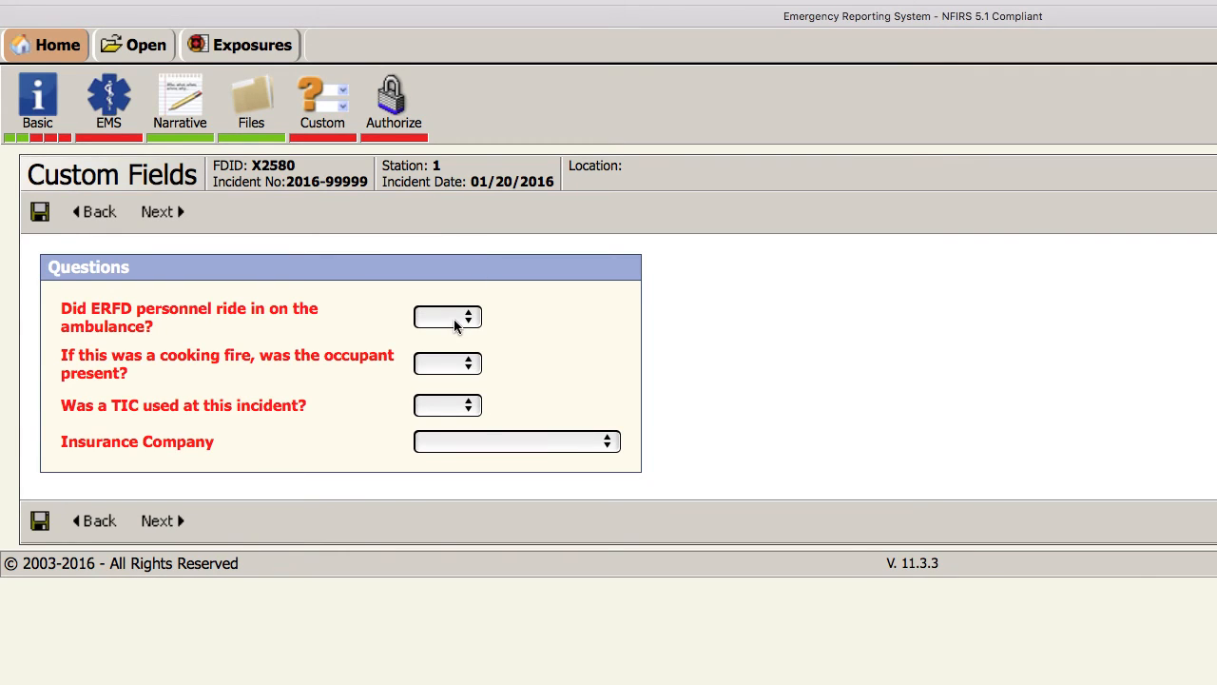
left_click(447, 316)
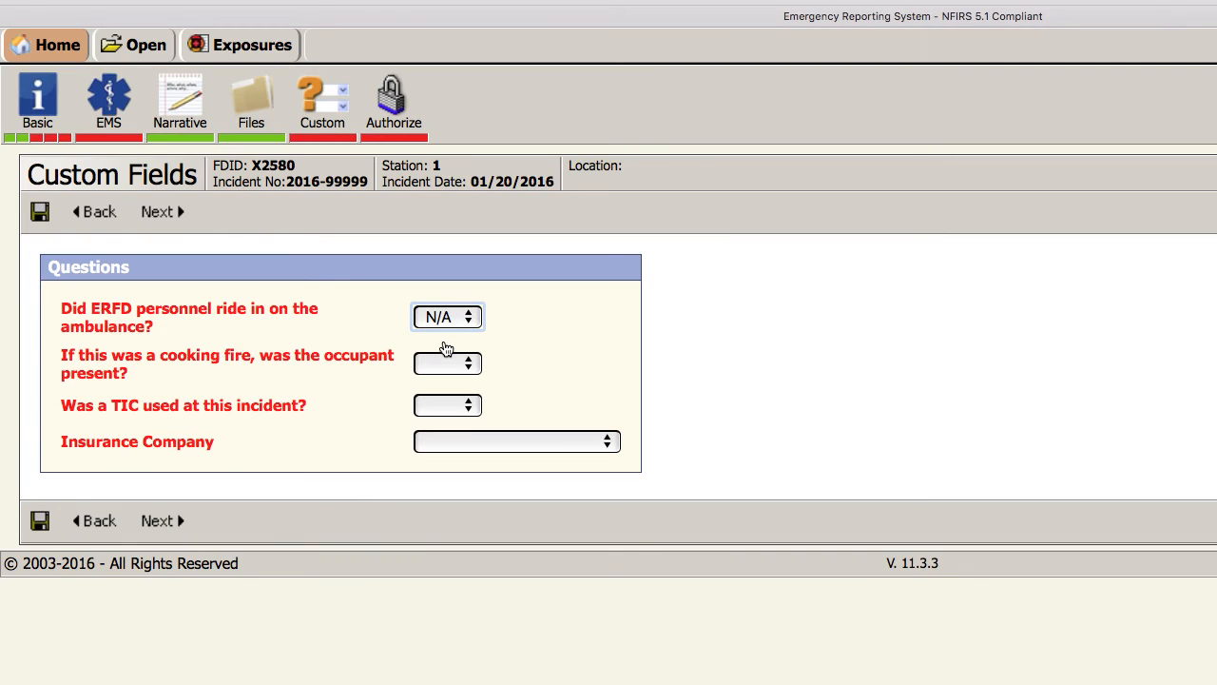
mouse_move(451, 350)
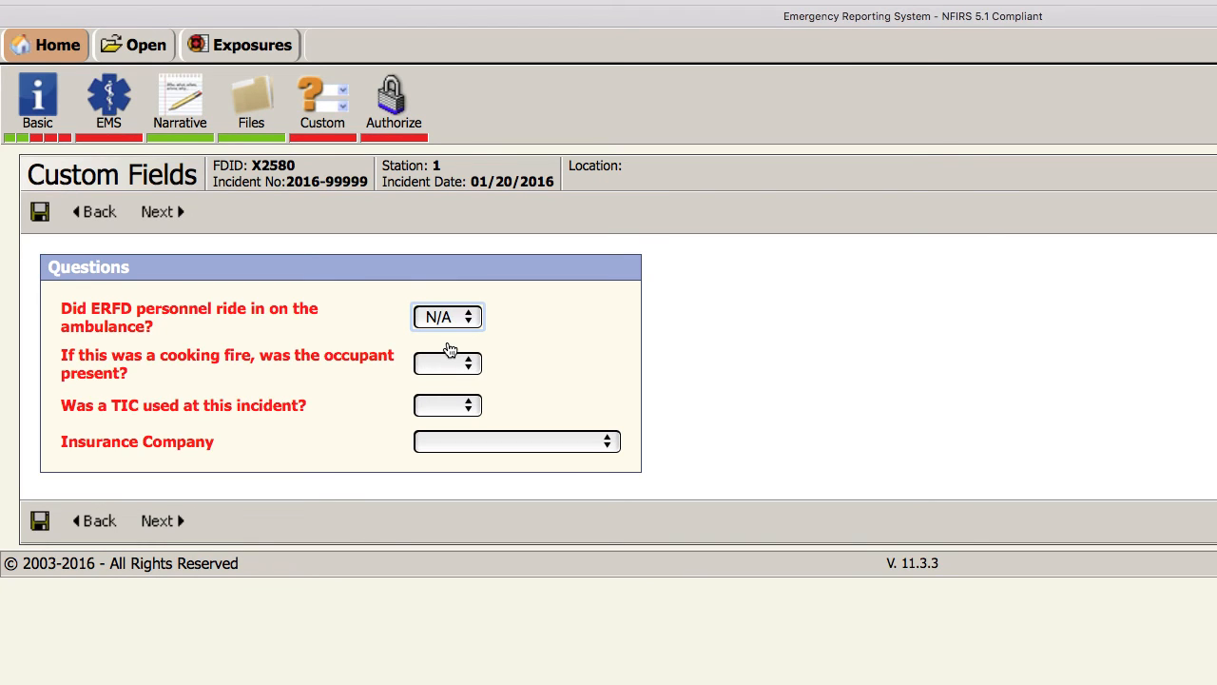
Search the Reports module for 'custom' to list user-defined field reports
left_click(48, 45)
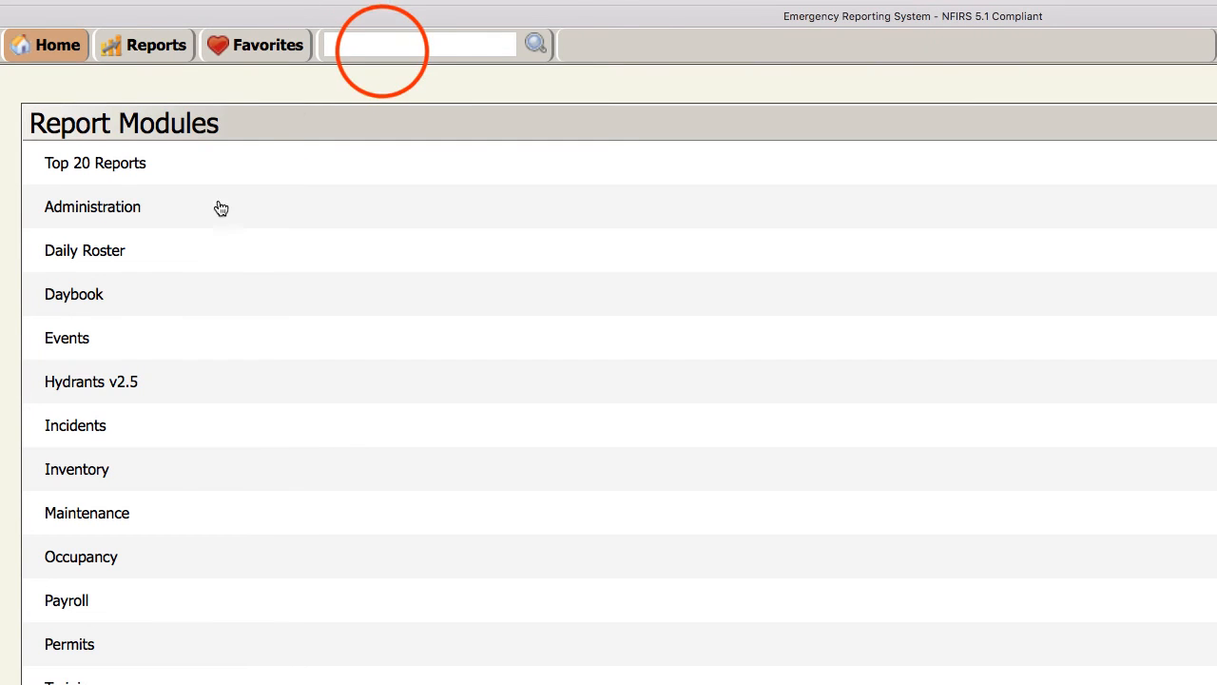
type("c")
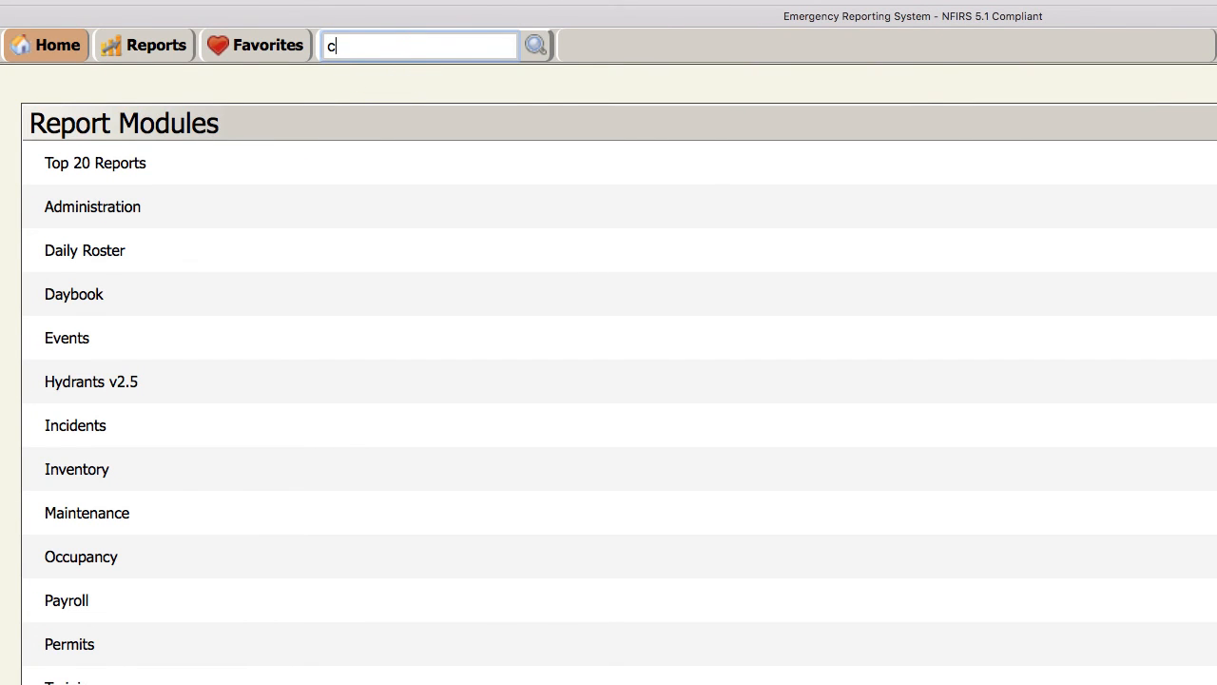
type("ustom")
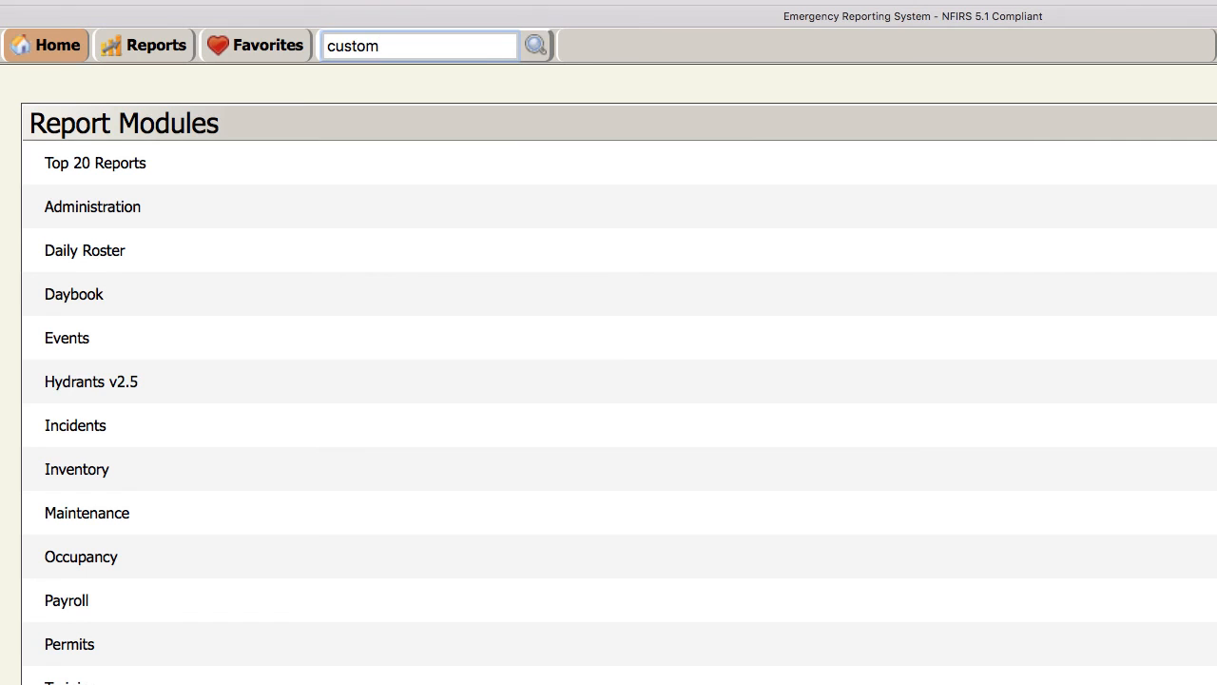
left_click(532, 45)
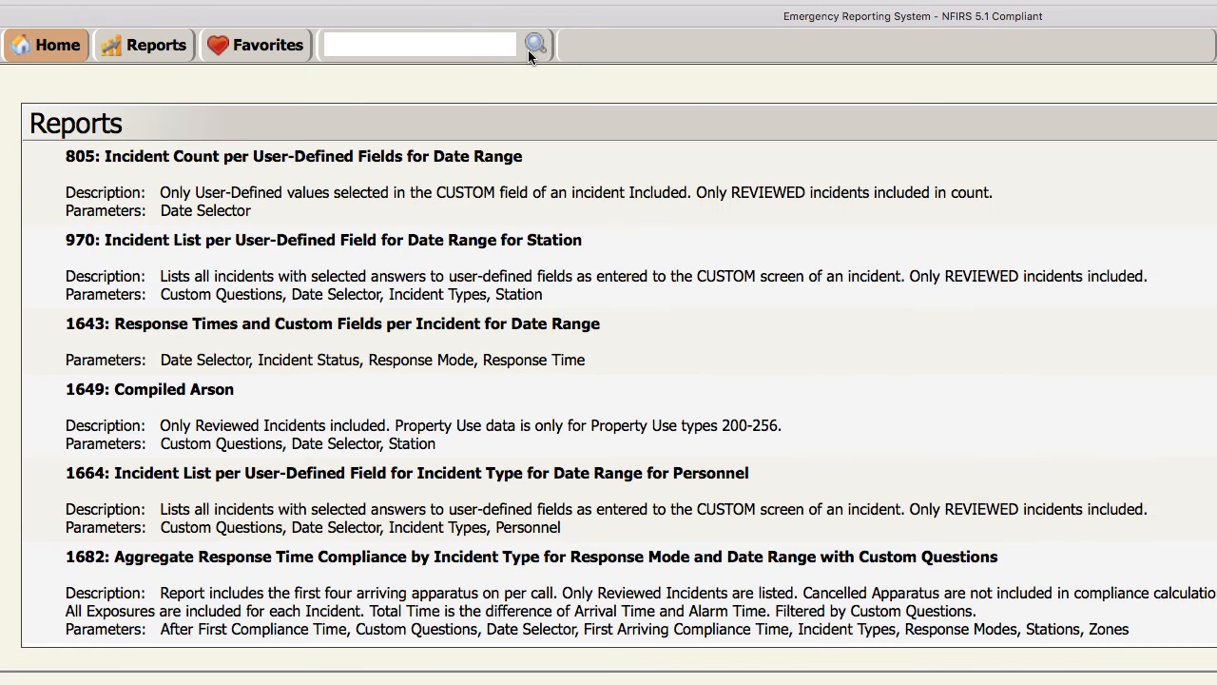